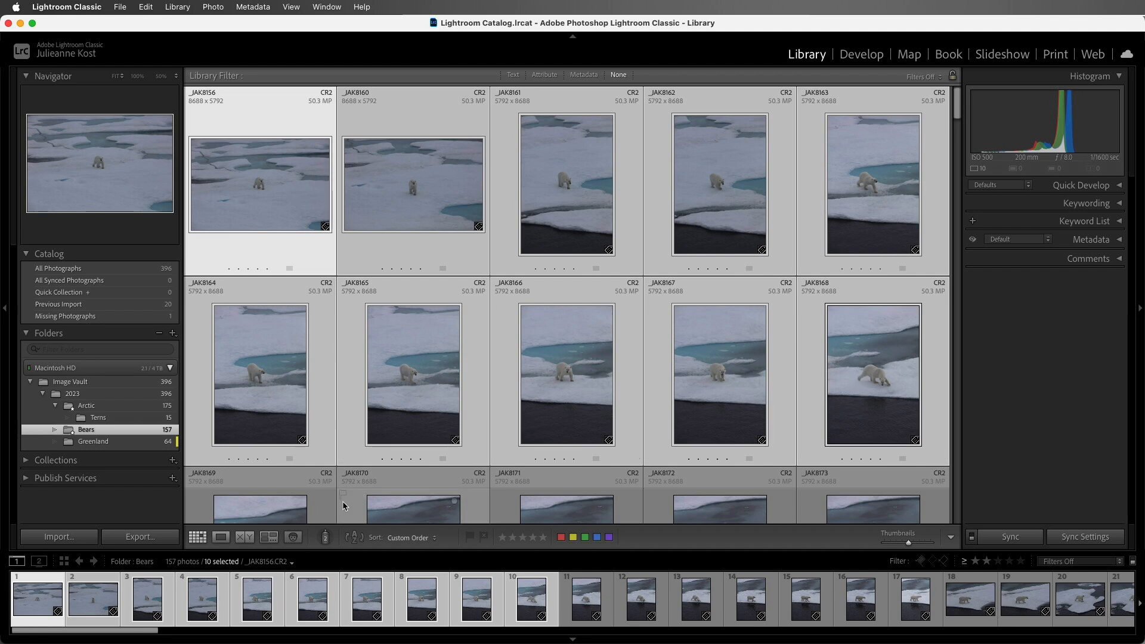
Compare the first polar bear Select beside the next candidates, settling on a different shot.
click(245, 538)
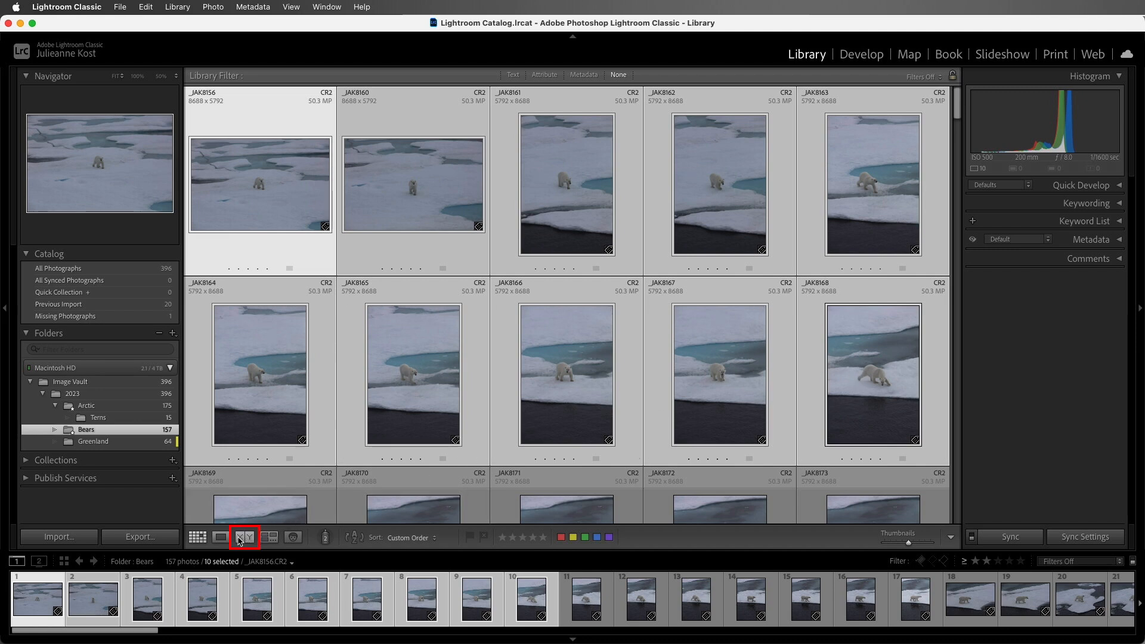
click(245, 538)
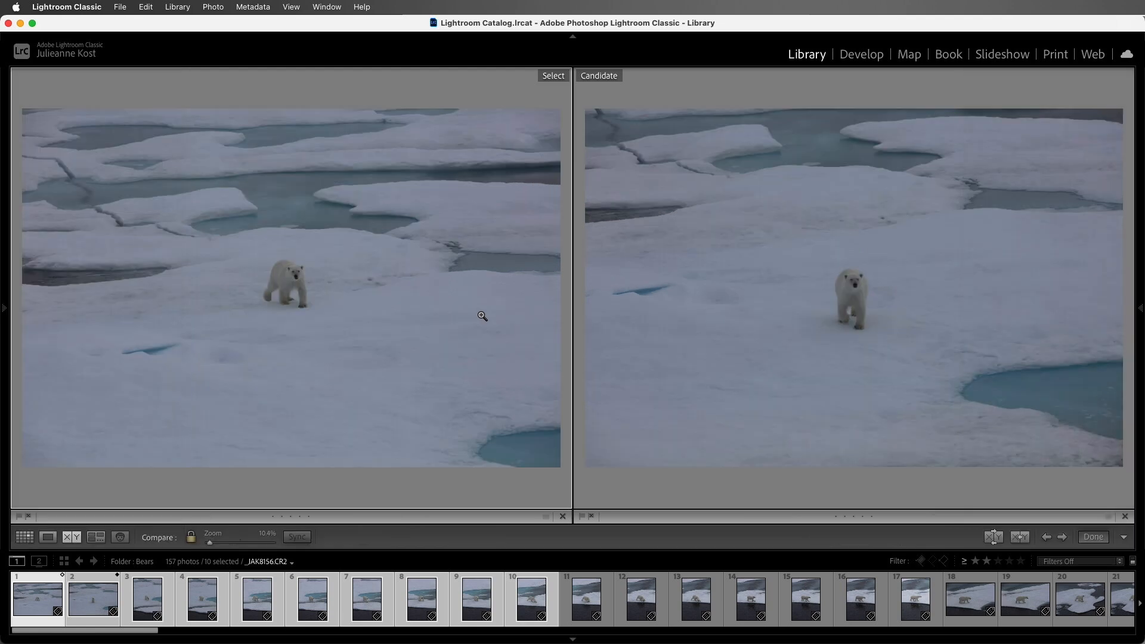
mouse_move(323, 295)
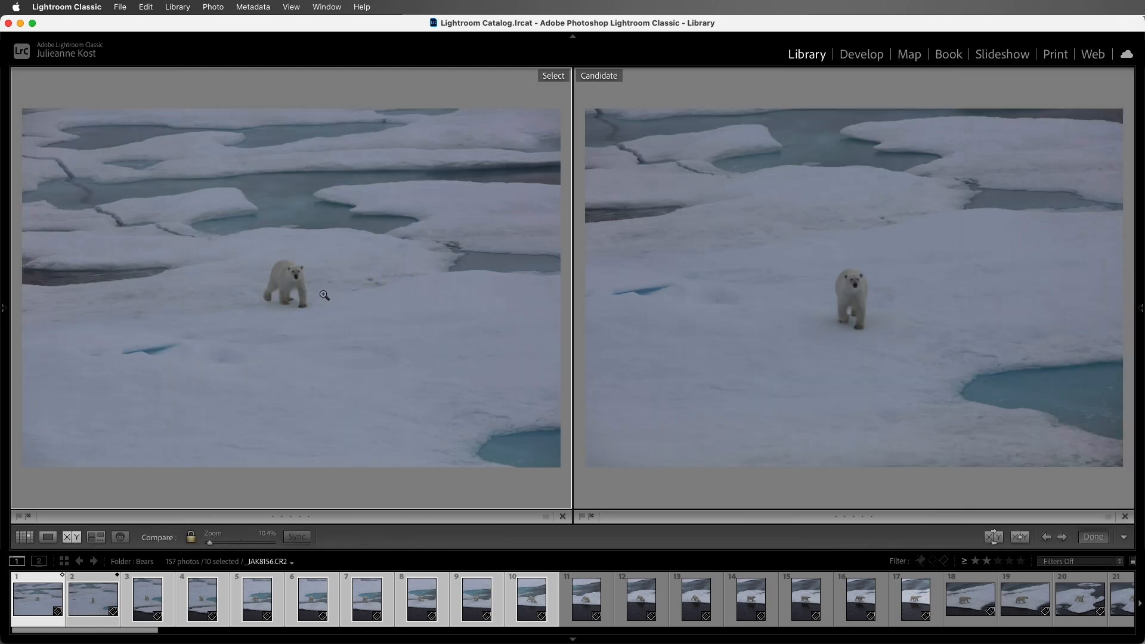
mouse_move(1015, 481)
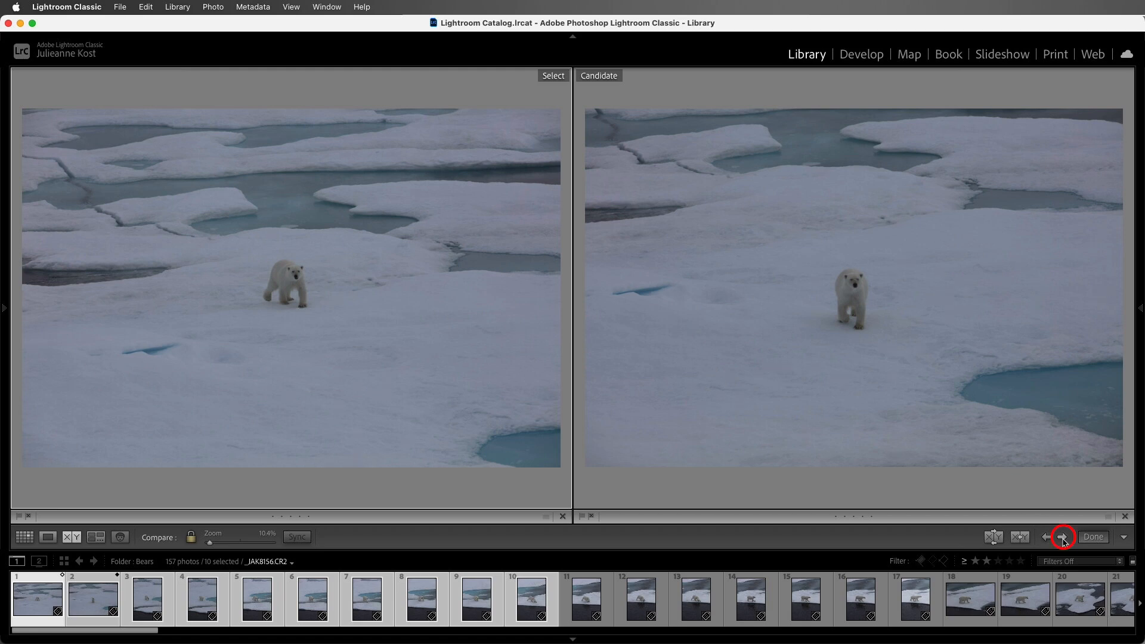
click(1063, 537)
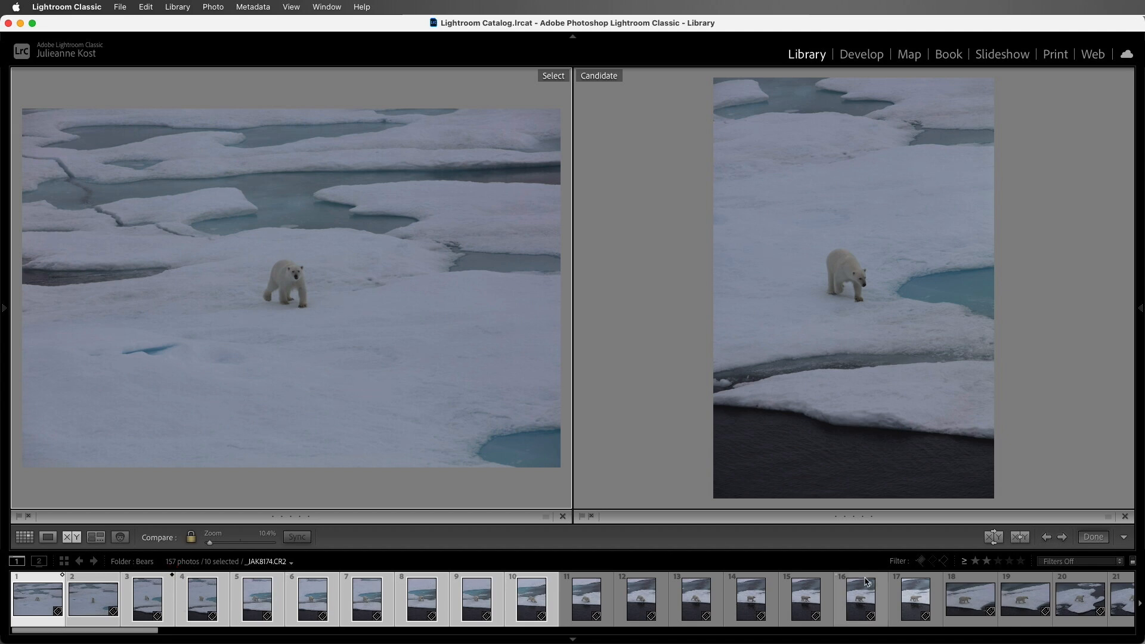
click(1063, 537)
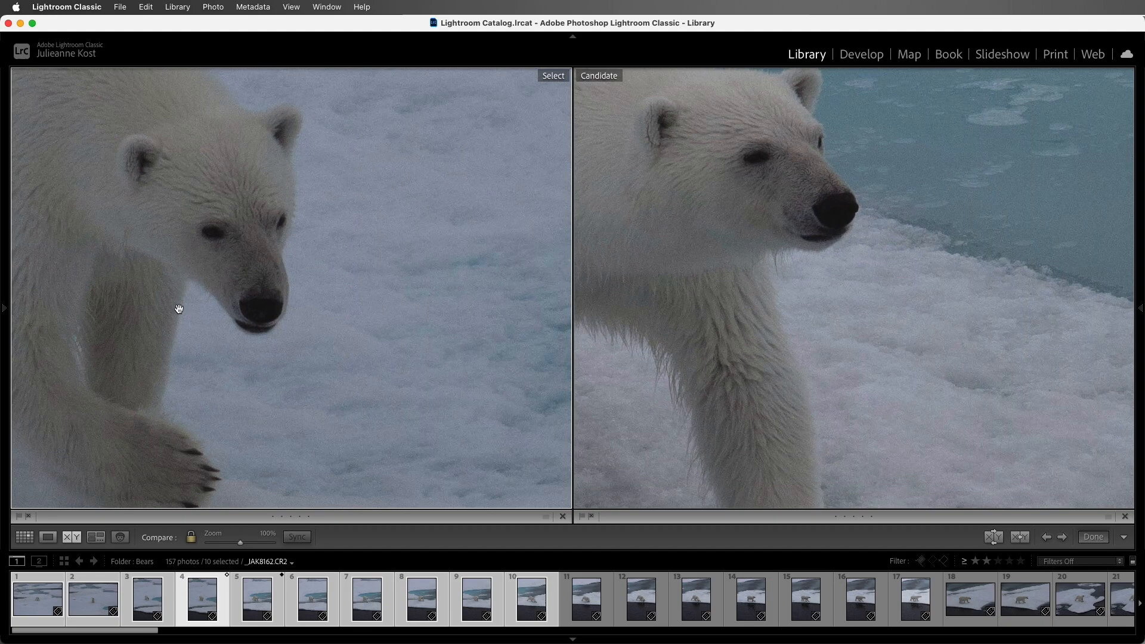
Pan the Select close-up across the bear's head and unlink the zoom between photos.
drag(179, 309, 249, 209)
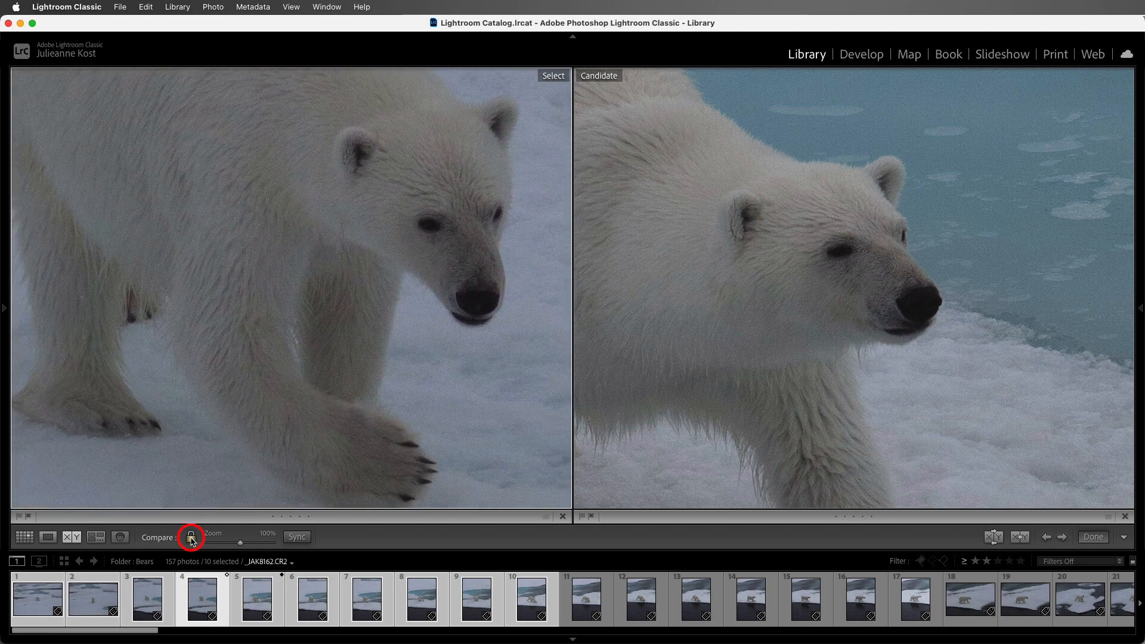
click(191, 538)
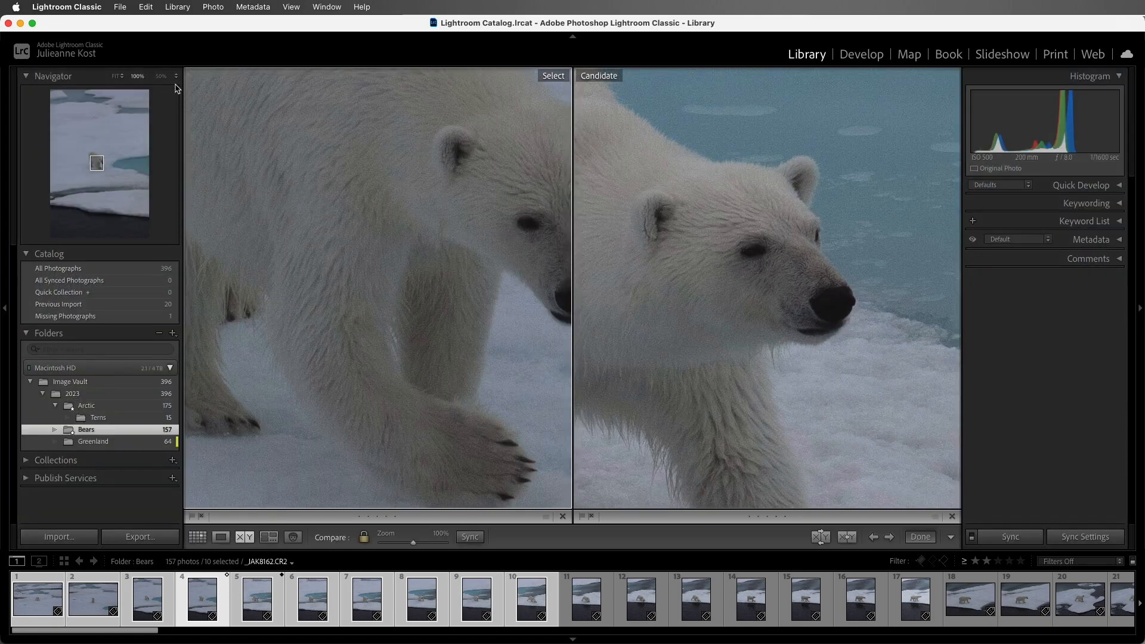
Pick a preset from the Navigator zoom list to view both whole bear shots.
click(165, 76)
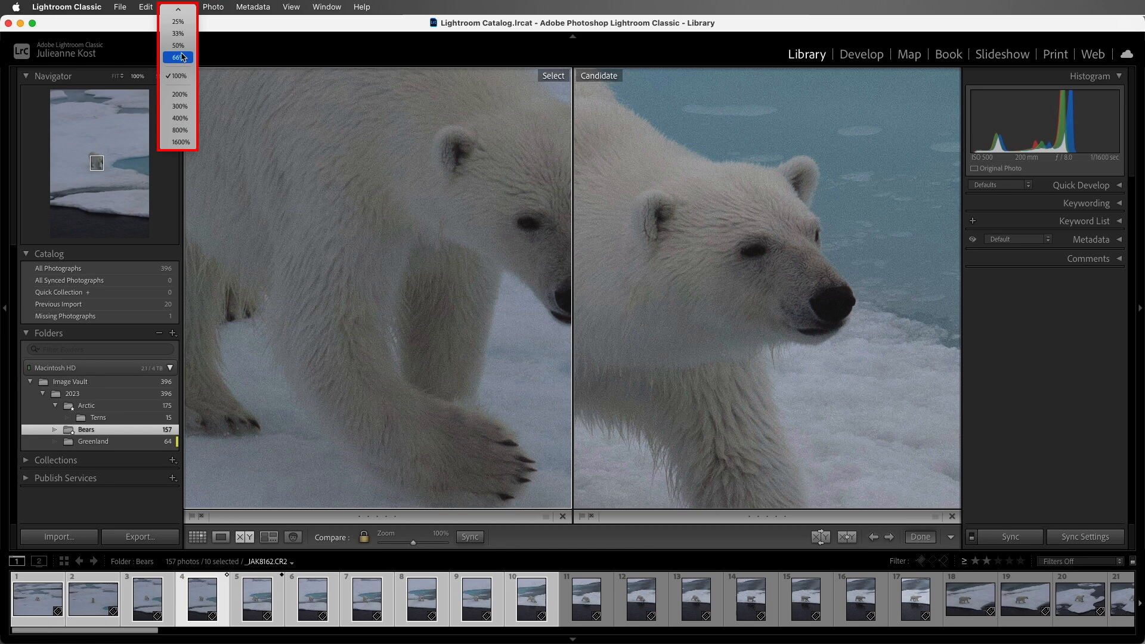
click(179, 46)
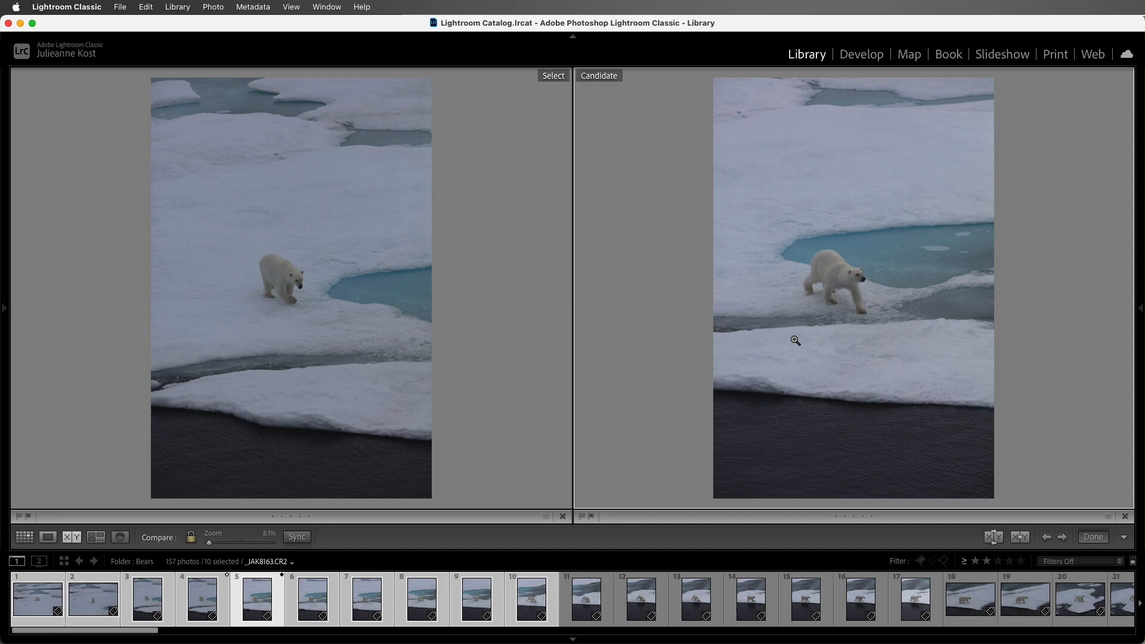
mouse_move(855, 232)
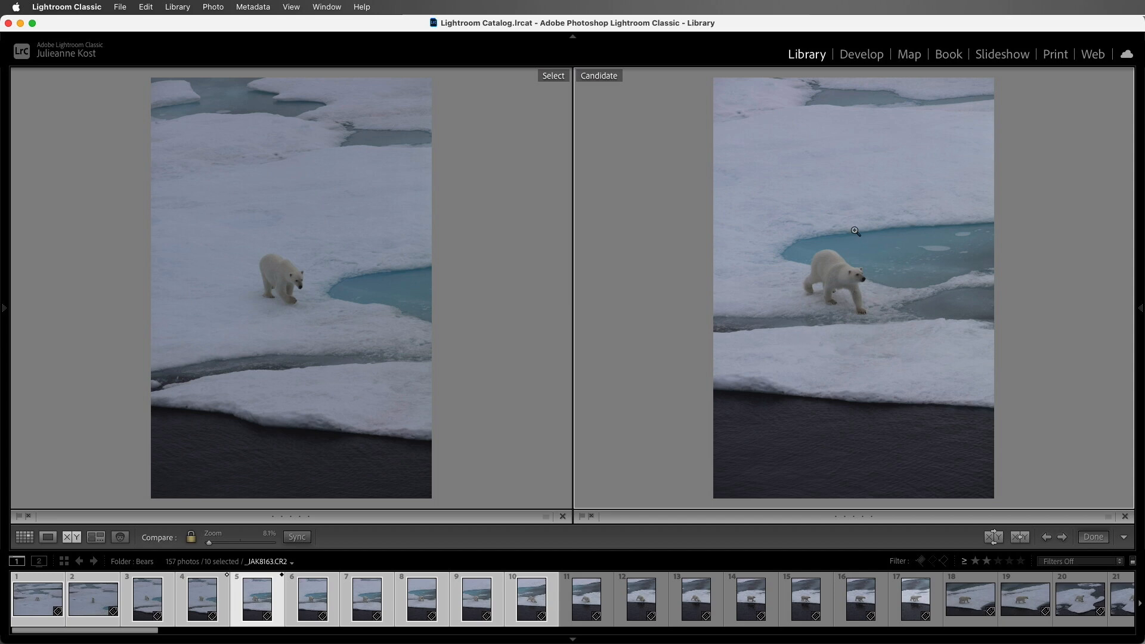
mouse_move(875, 297)
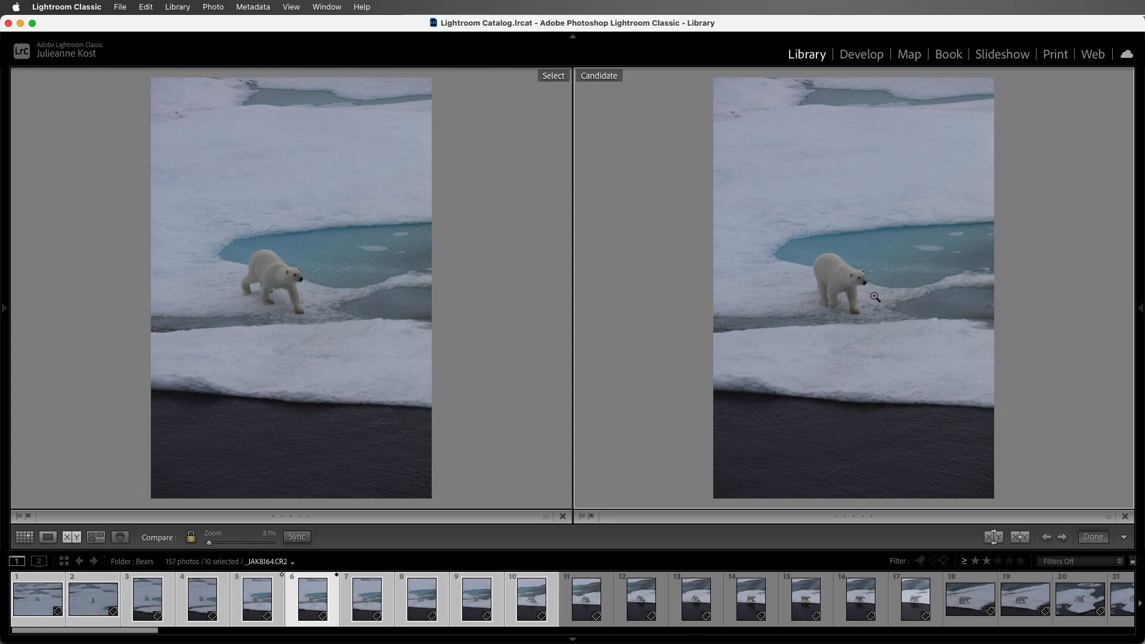
mouse_move(301, 295)
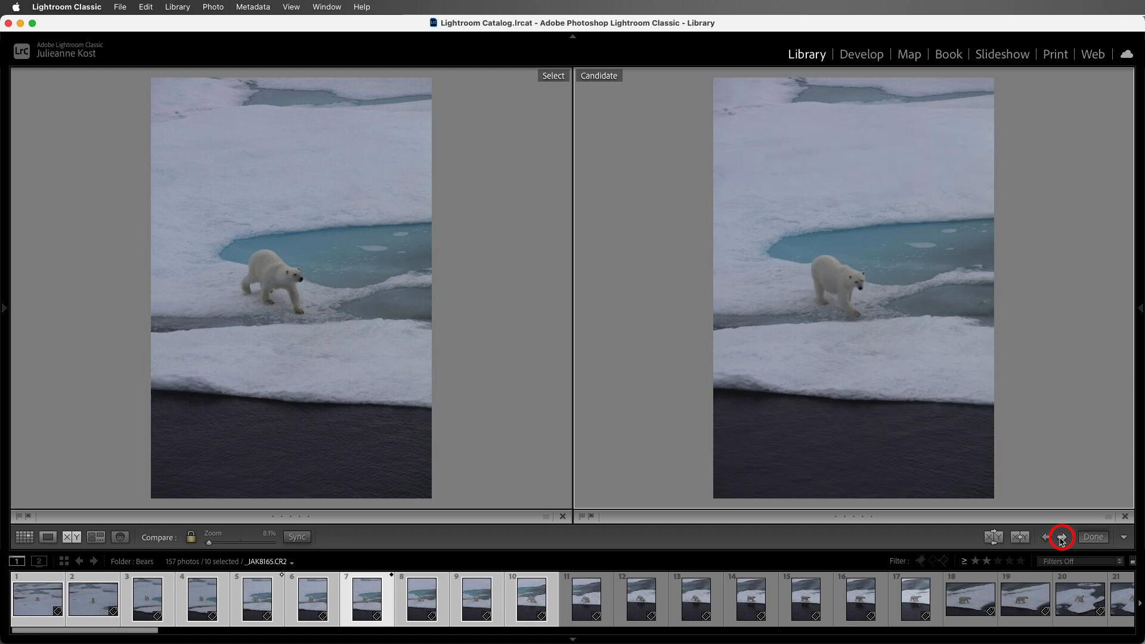
Advance through the later bear shots as successive candidates against the Select.
click(1061, 537)
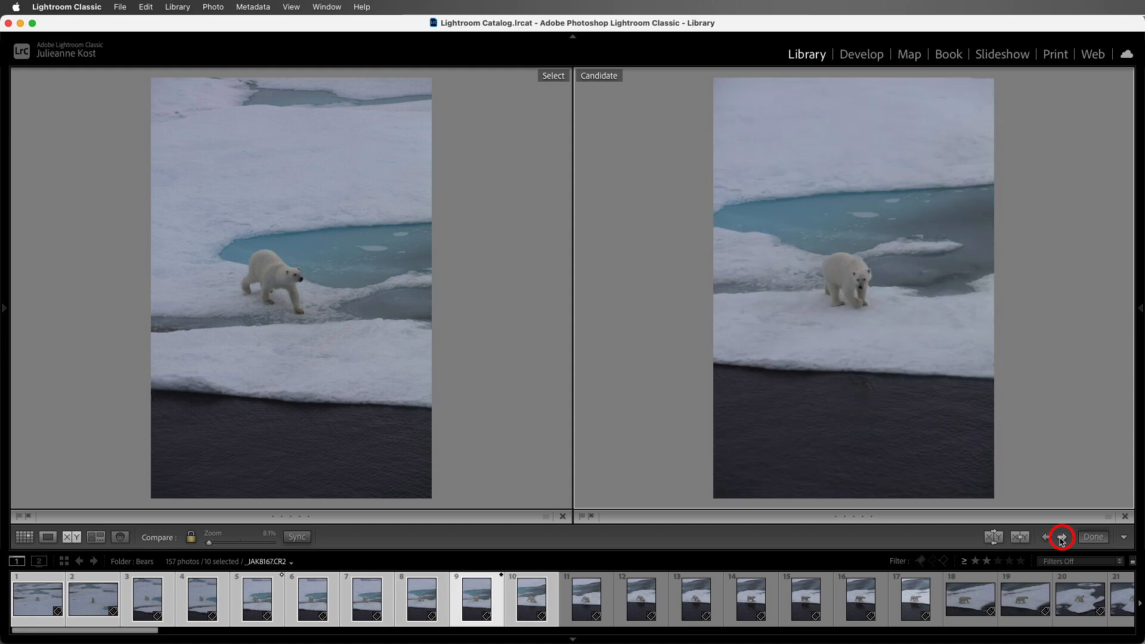
click(1062, 537)
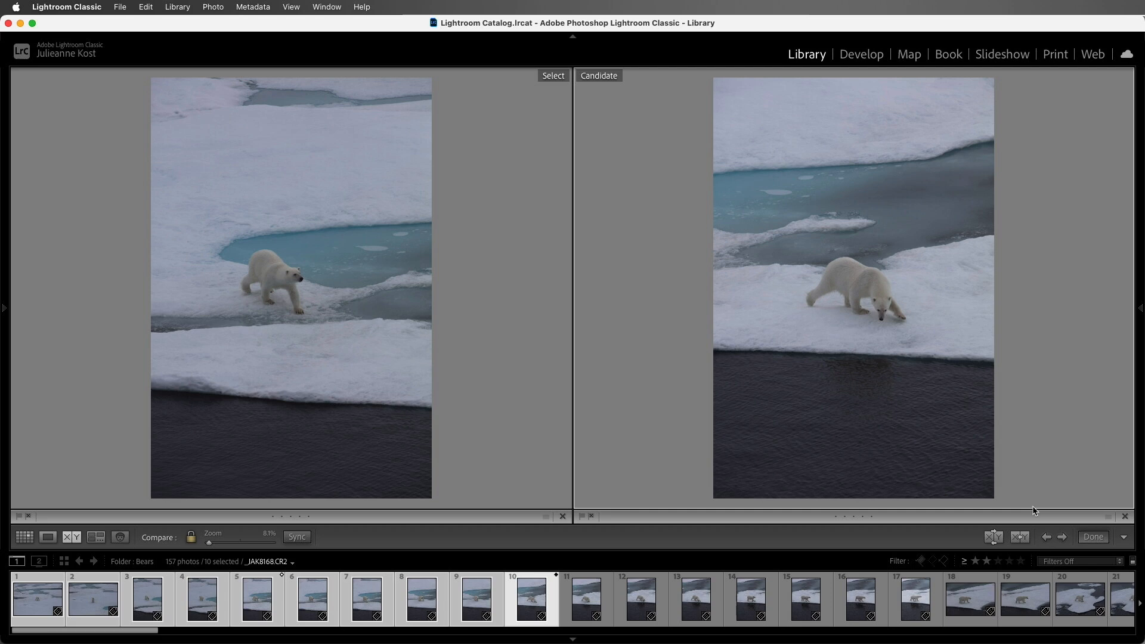
mouse_move(902, 308)
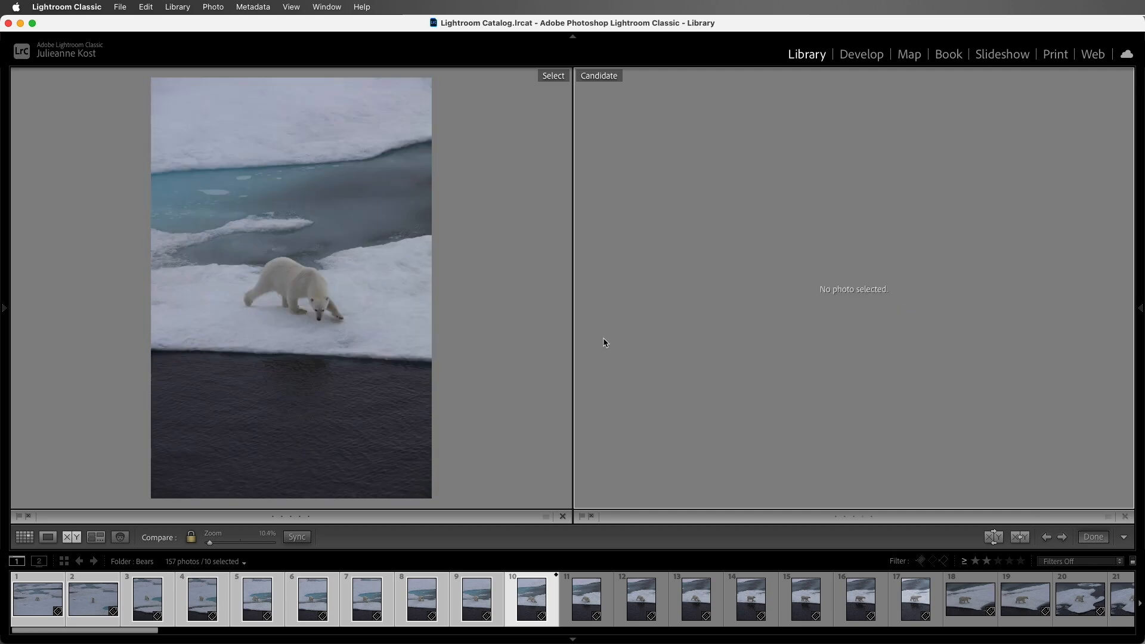
mouse_move(439, 343)
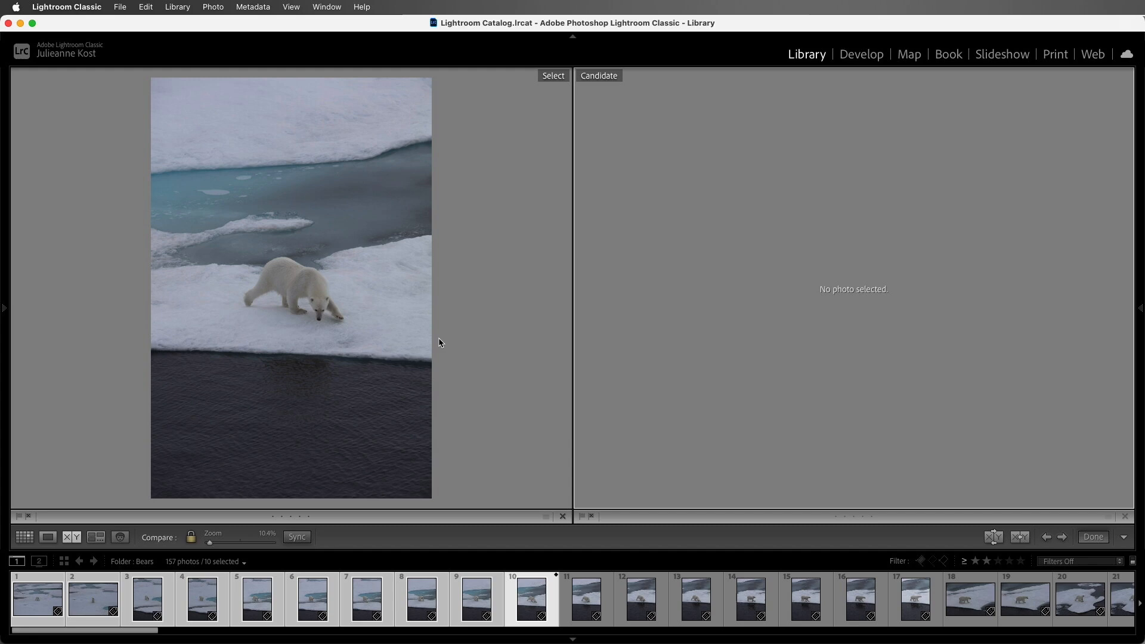
mouse_move(402, 326)
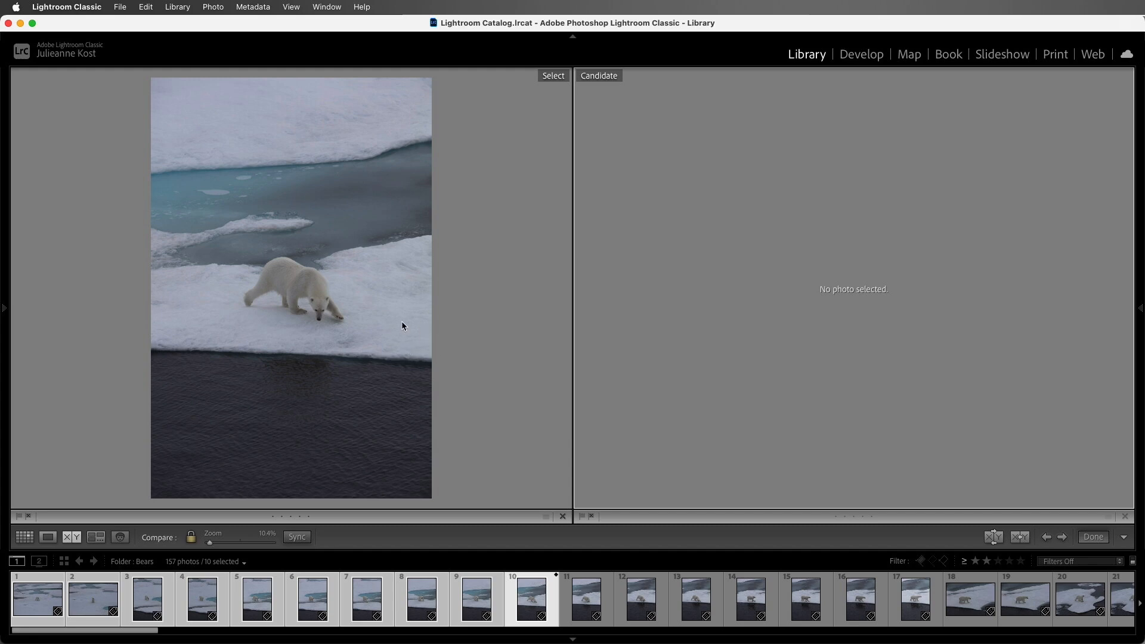
mouse_move(395, 353)
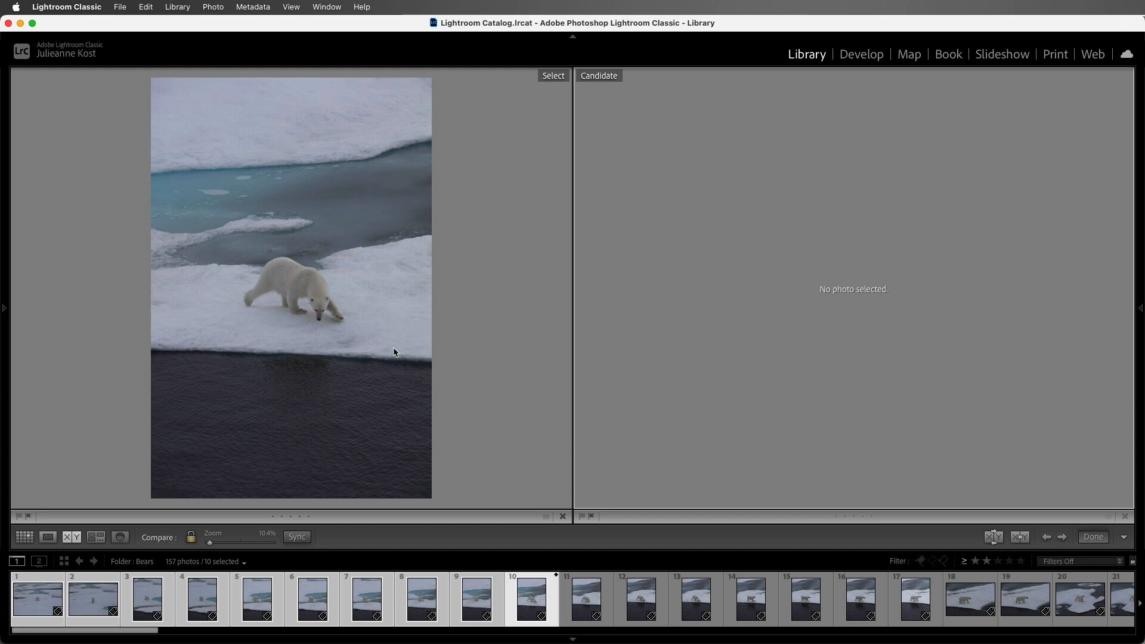
mouse_move(391, 362)
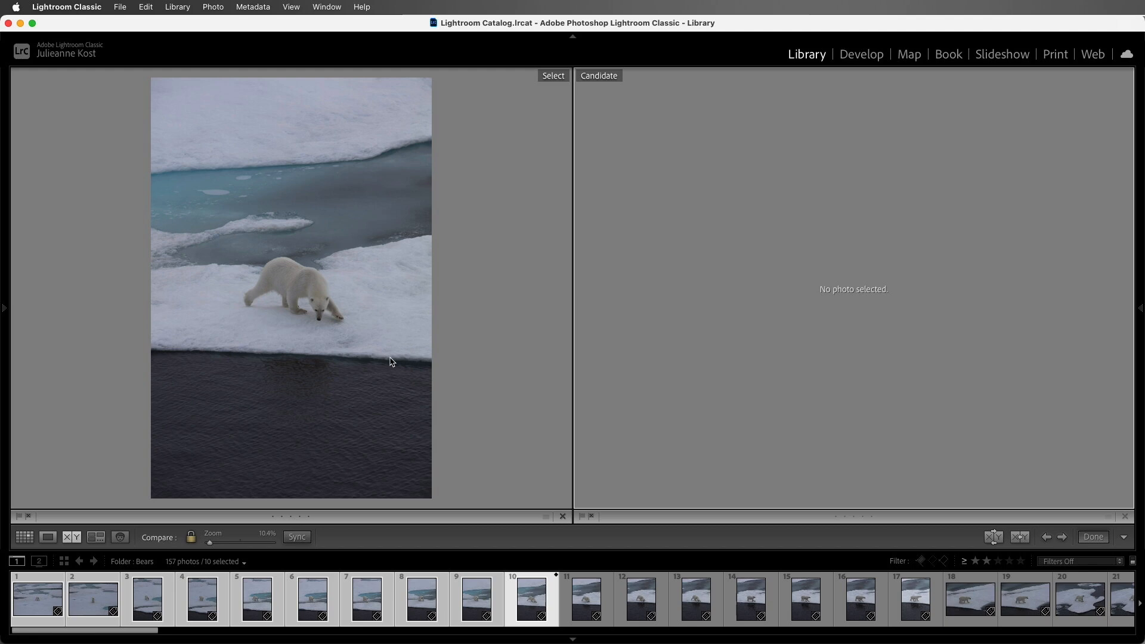
mouse_move(575, 411)
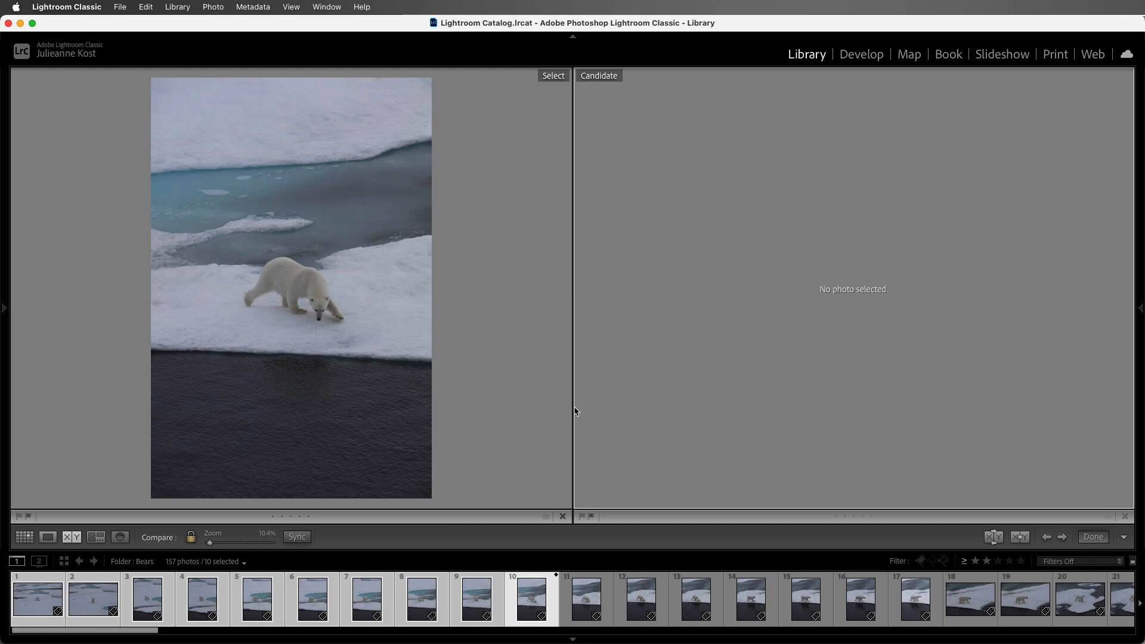
mouse_move(590, 389)
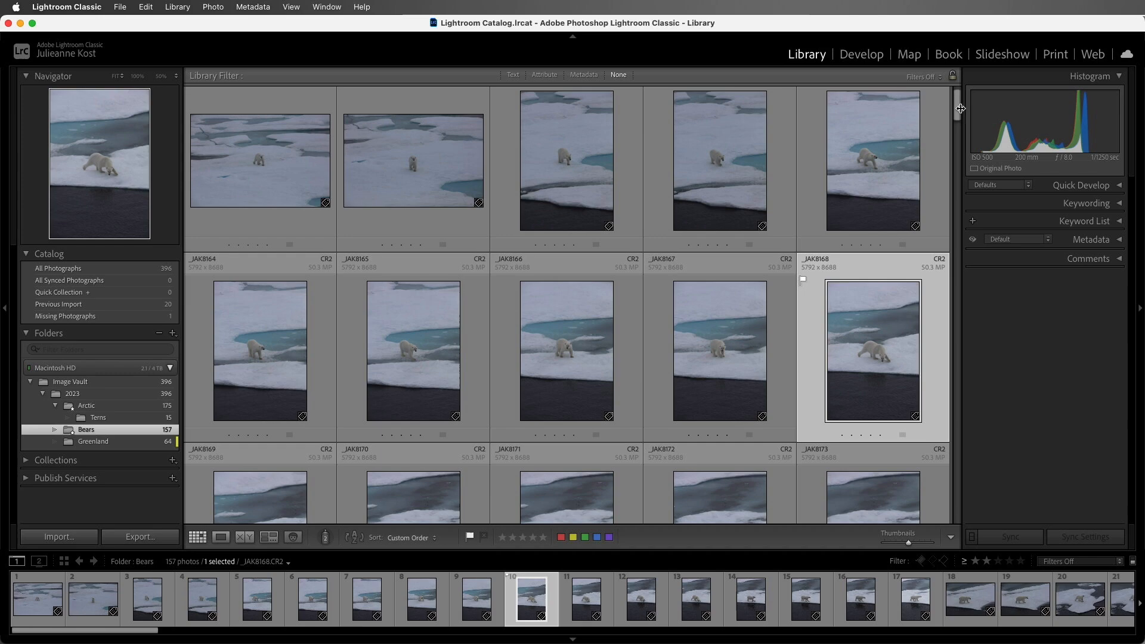
Scroll down the grid to the leaping-bear frames near the end of the Bears folder.
scroll(down, 3)
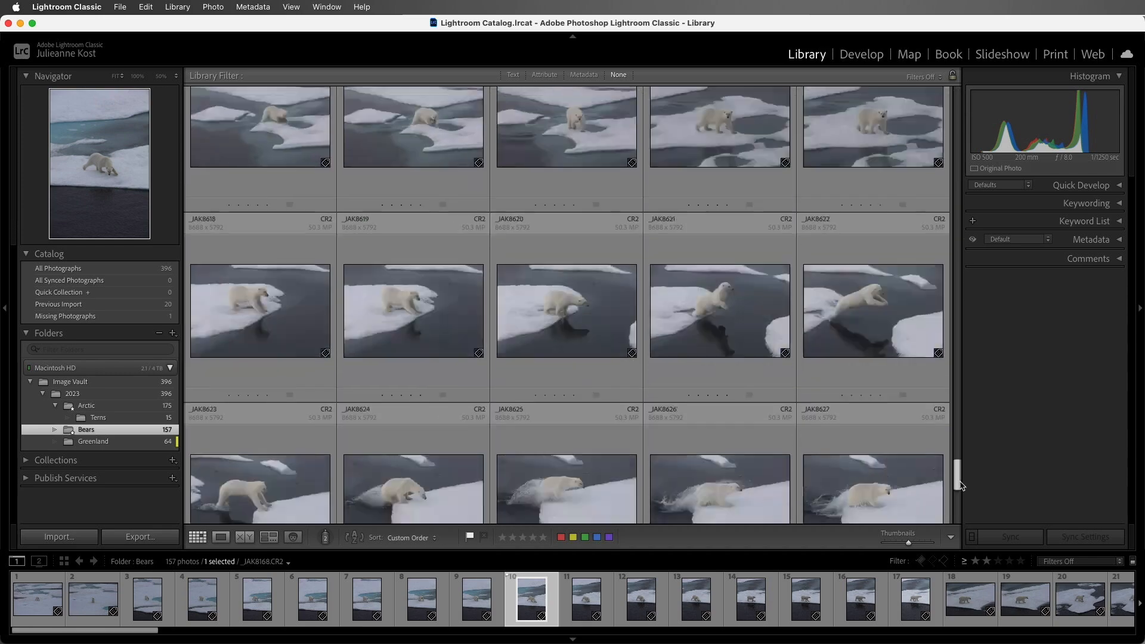
scroll(down, 3)
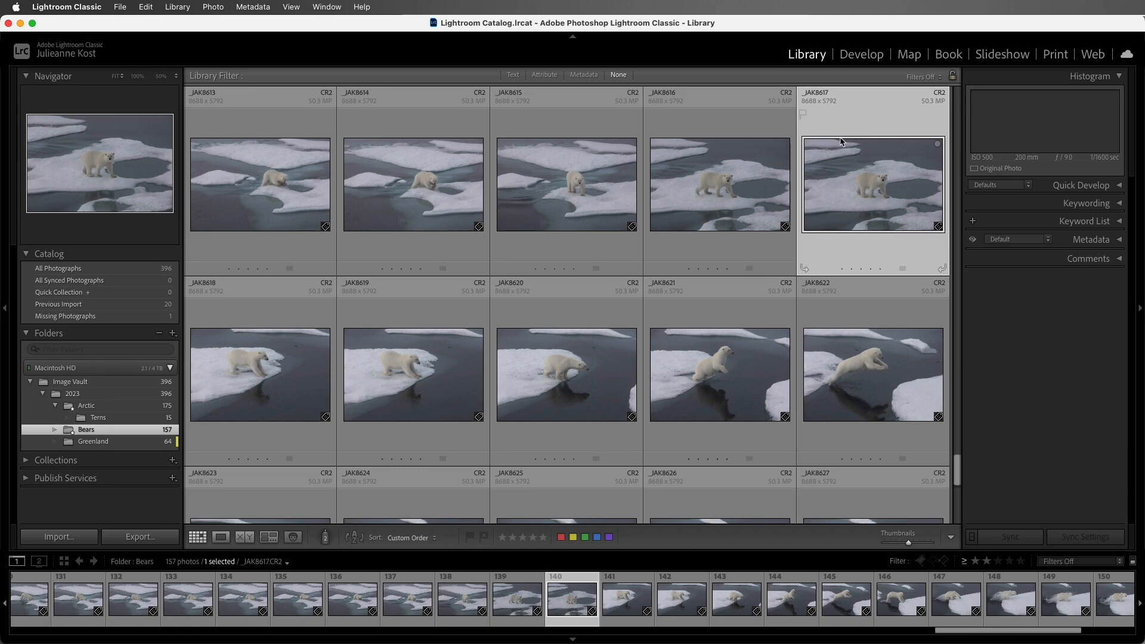
scroll(down, 3)
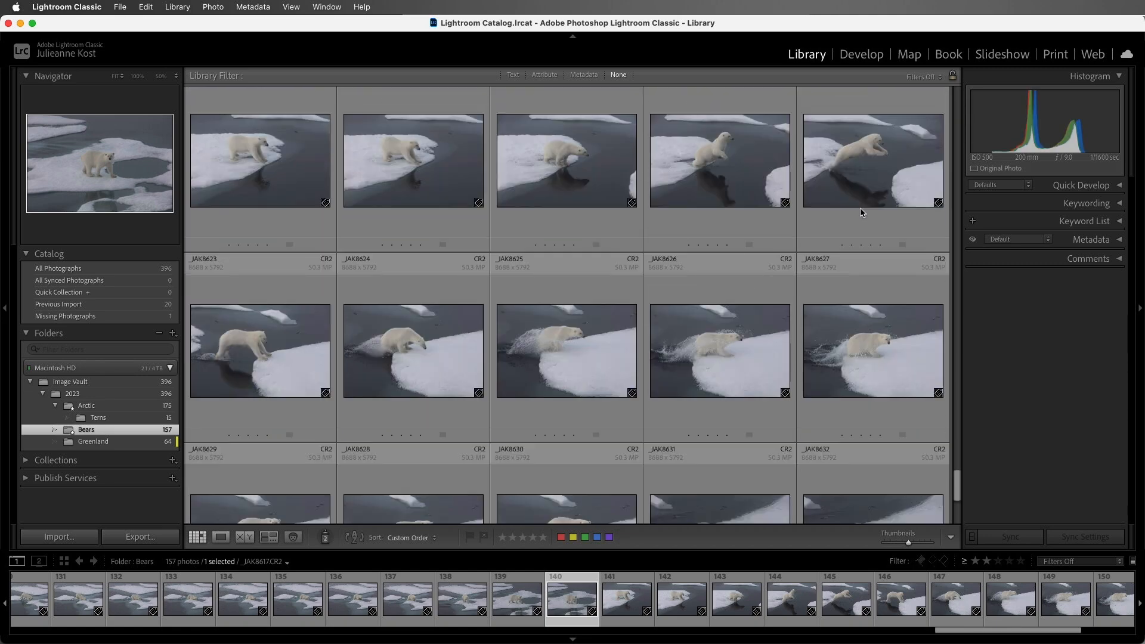
scroll(down, 3)
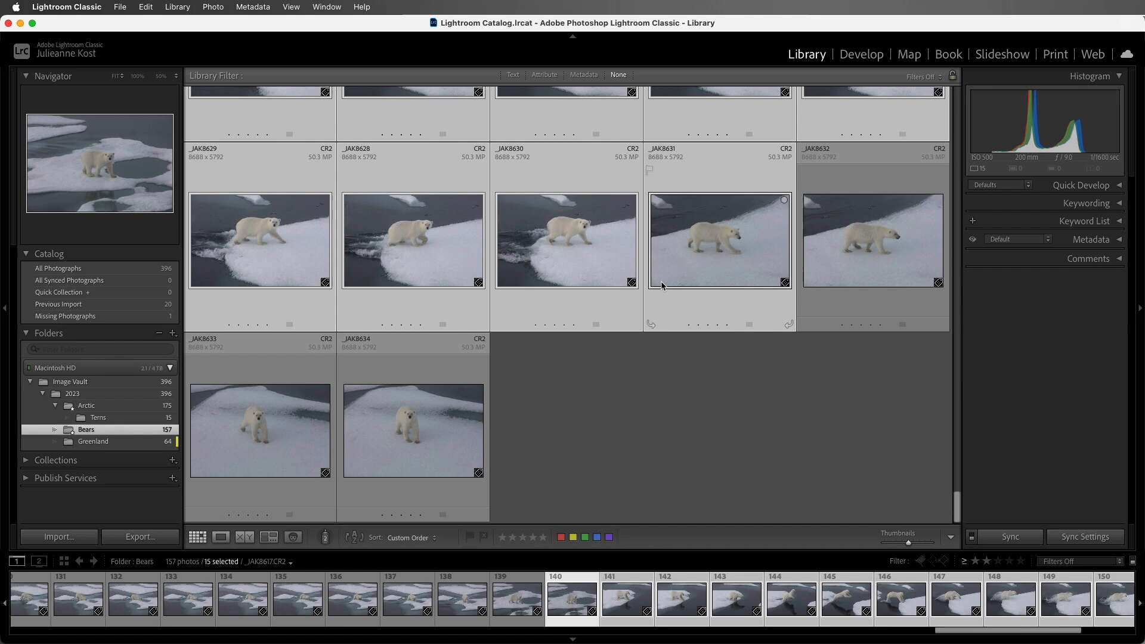
Show the fifteen selected leaping-bear shots together in Survey view.
click(269, 537)
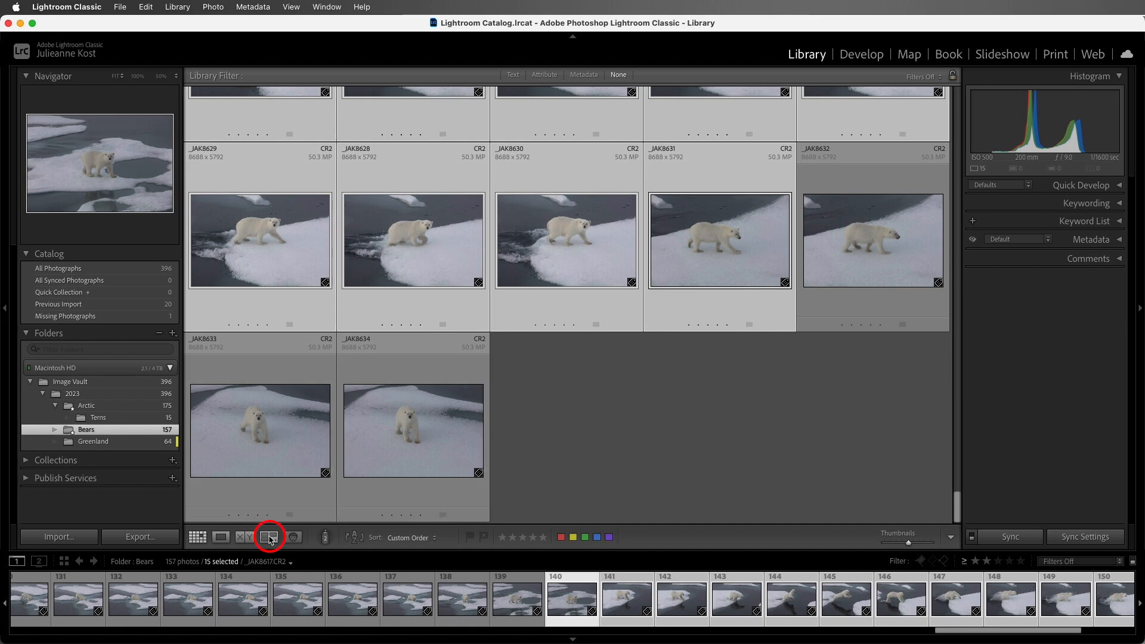
click(269, 538)
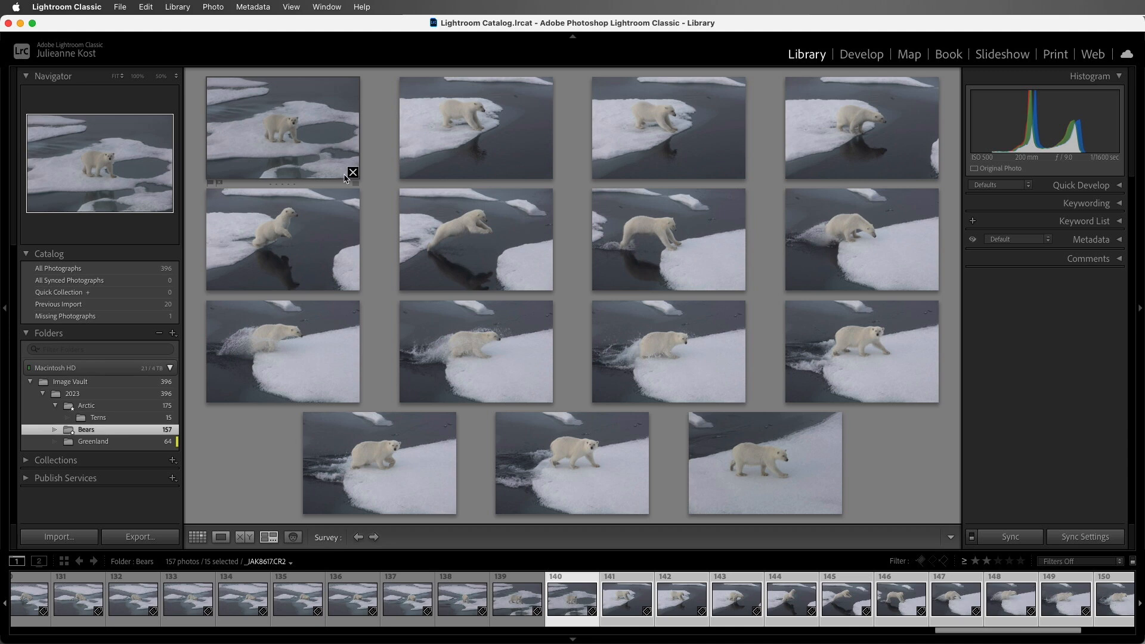
mouse_move(307, 136)
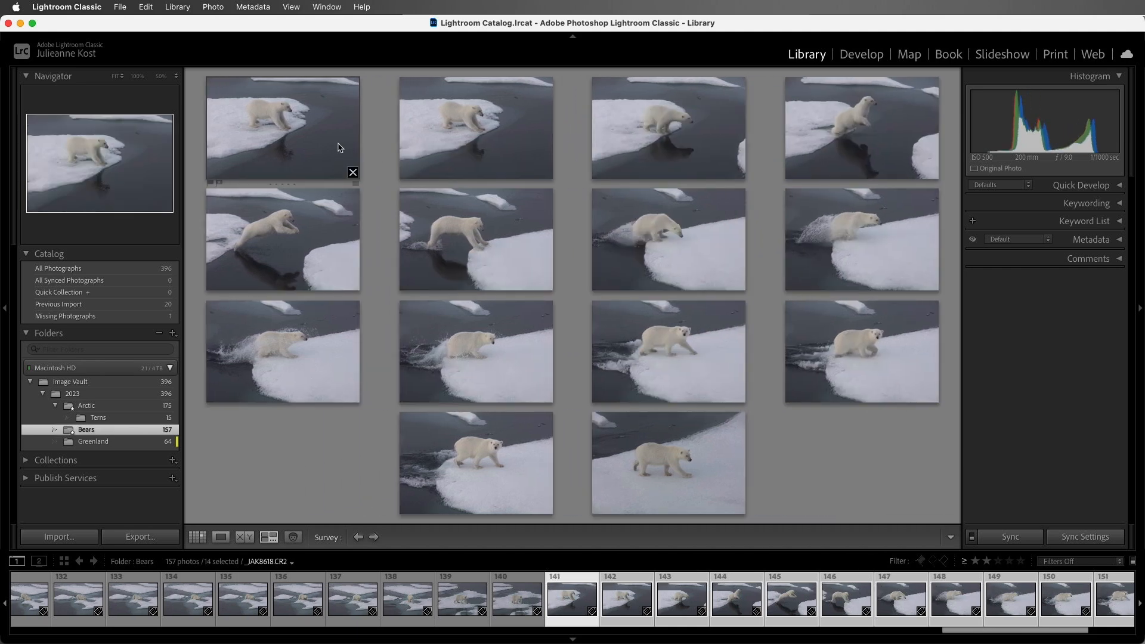
mouse_move(422, 154)
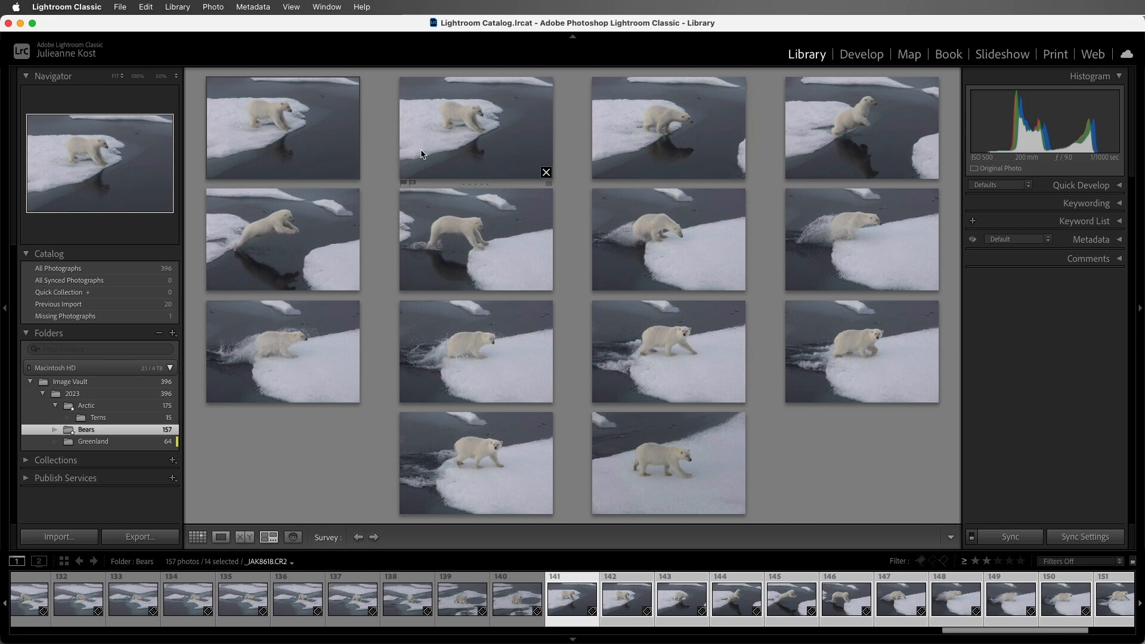
mouse_move(504, 161)
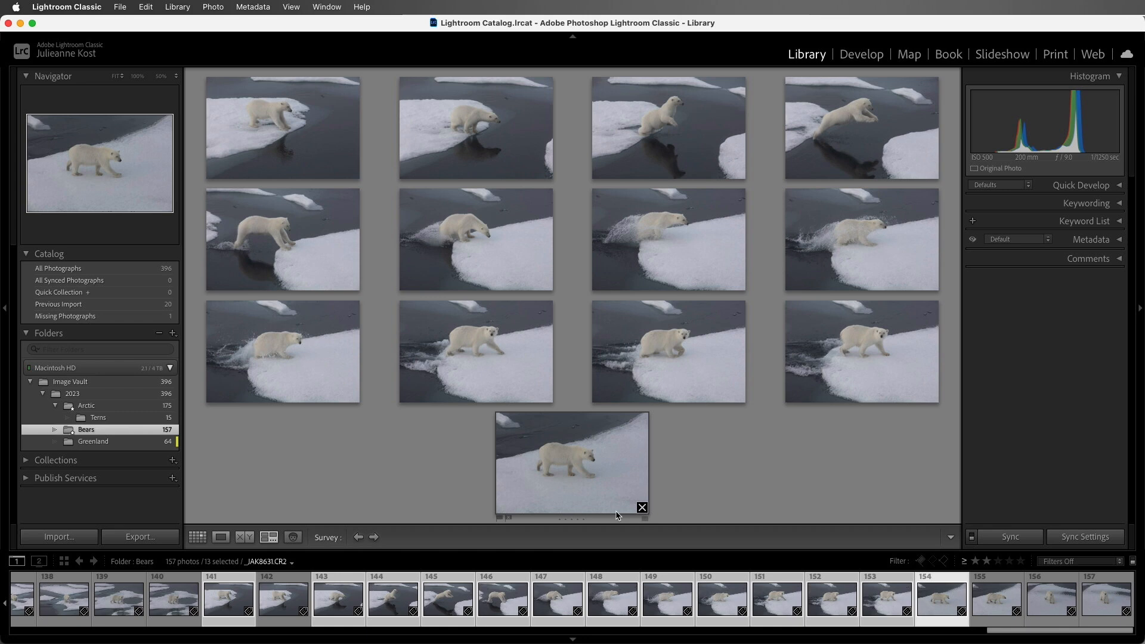
mouse_move(615, 499)
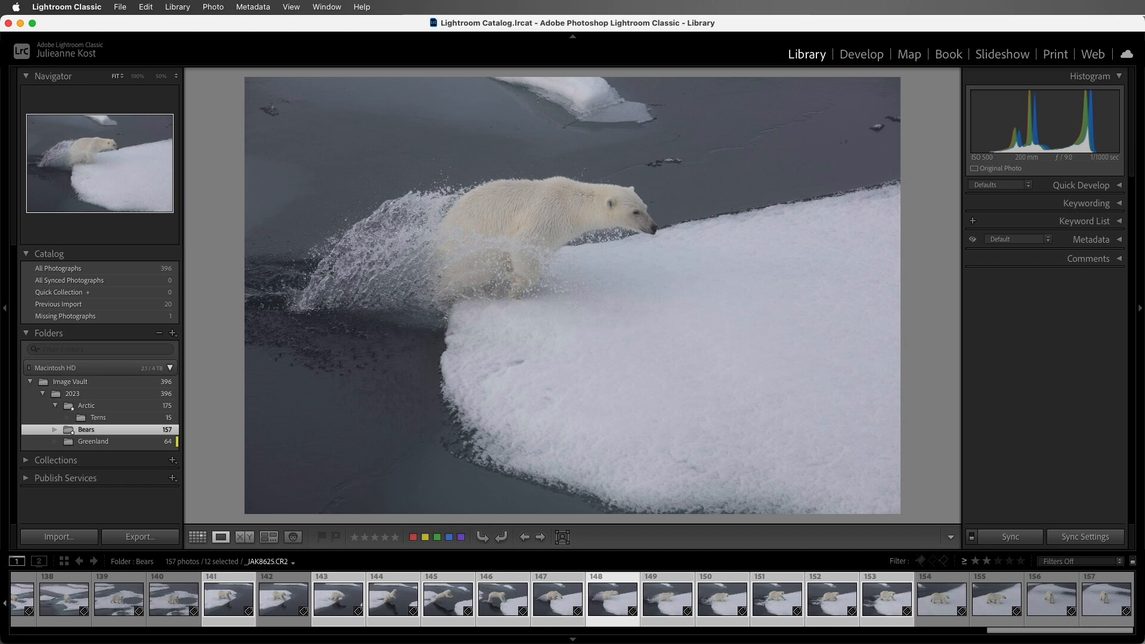
mouse_move(403, 431)
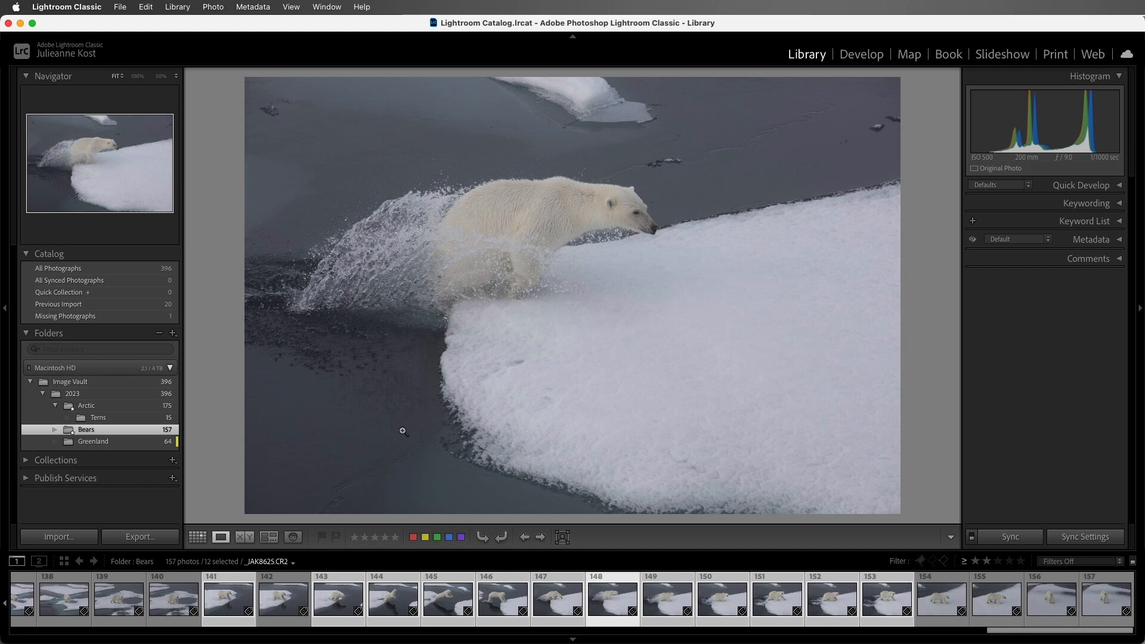
mouse_move(281, 531)
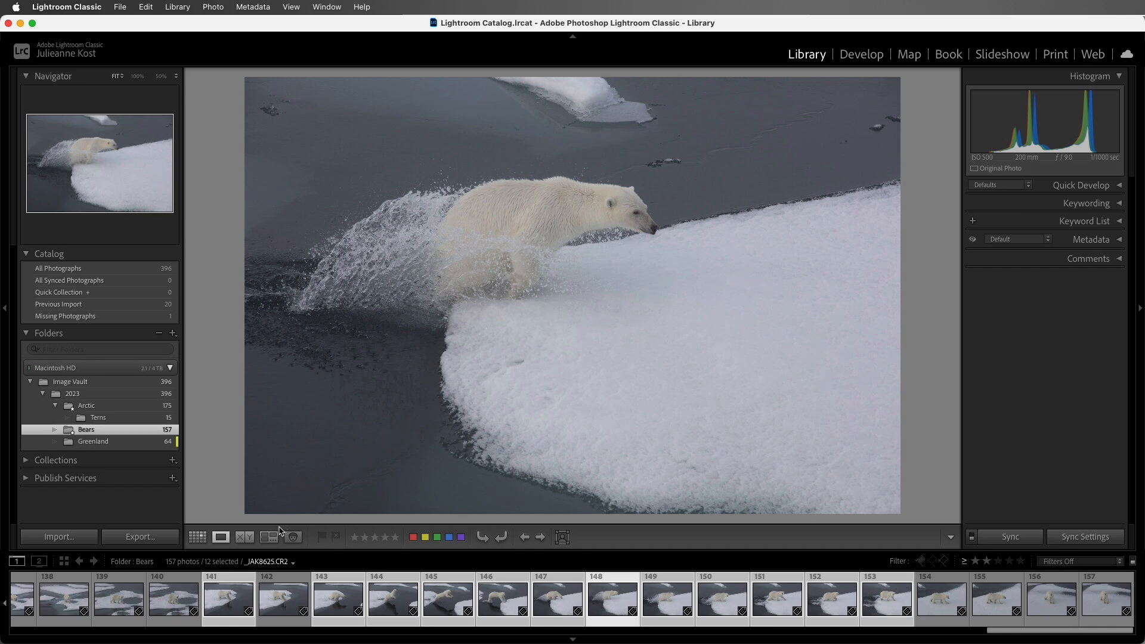
Return to Survey view and remove a weak shot, leaving nine jump candidates.
click(269, 537)
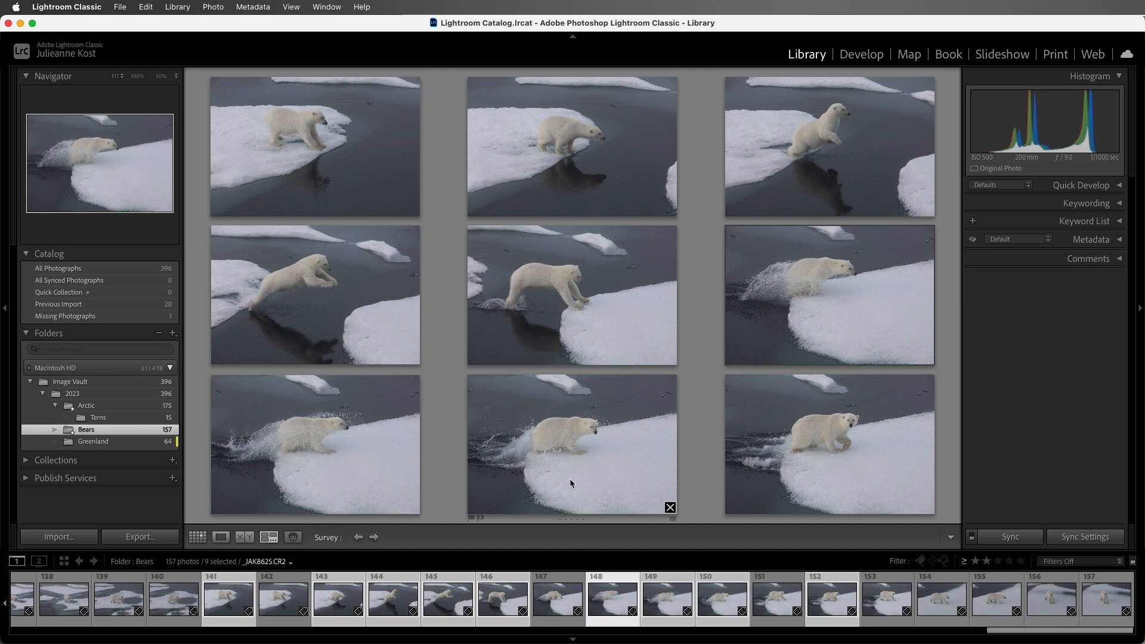
click(557, 599)
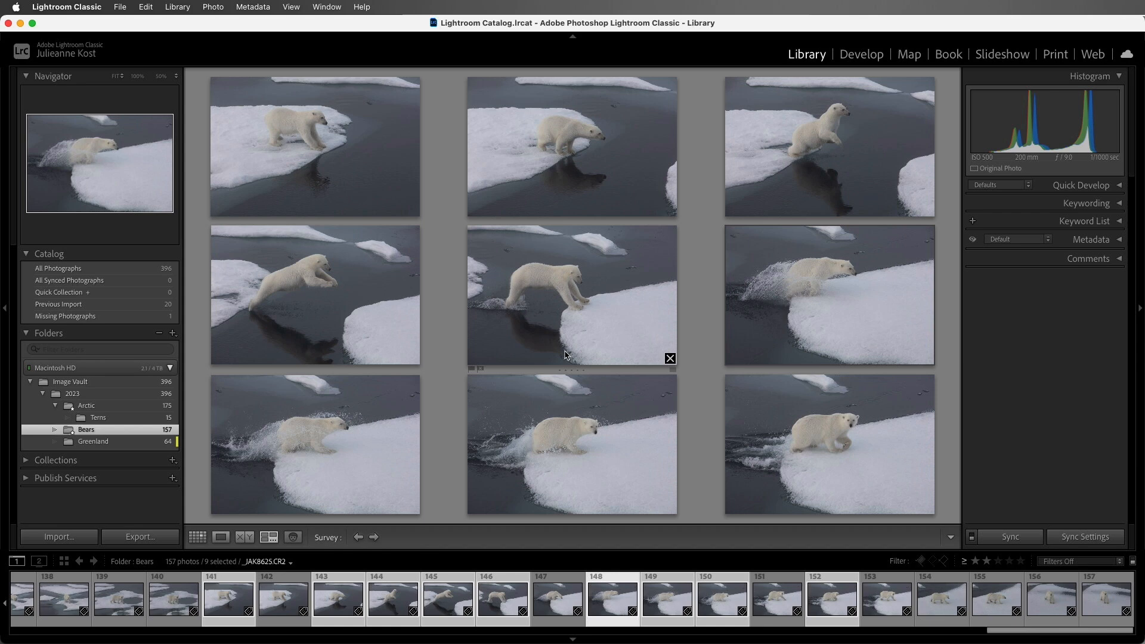
mouse_move(765, 423)
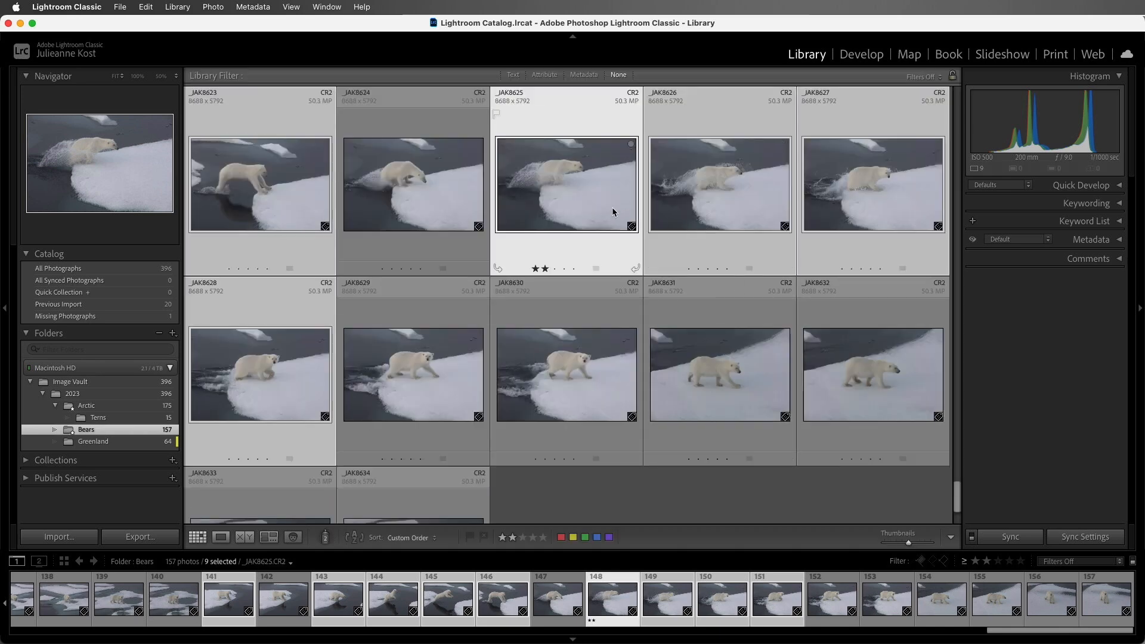
mouse_move(853, 222)
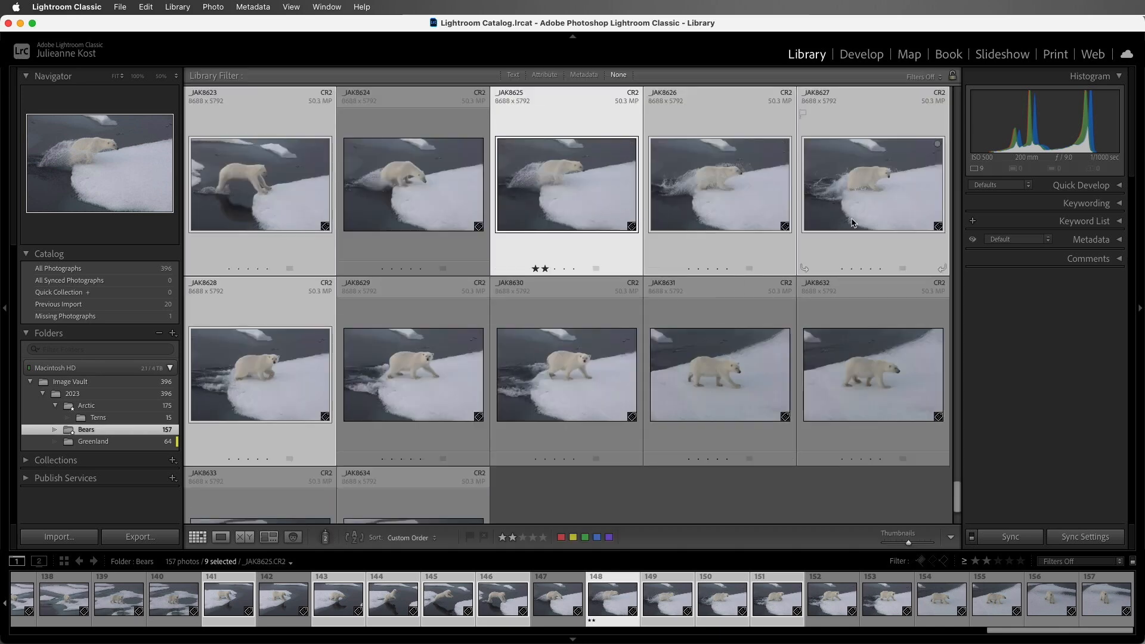
Rate the nine selected leaping-bear shots two stars in Grid view.
key(2)
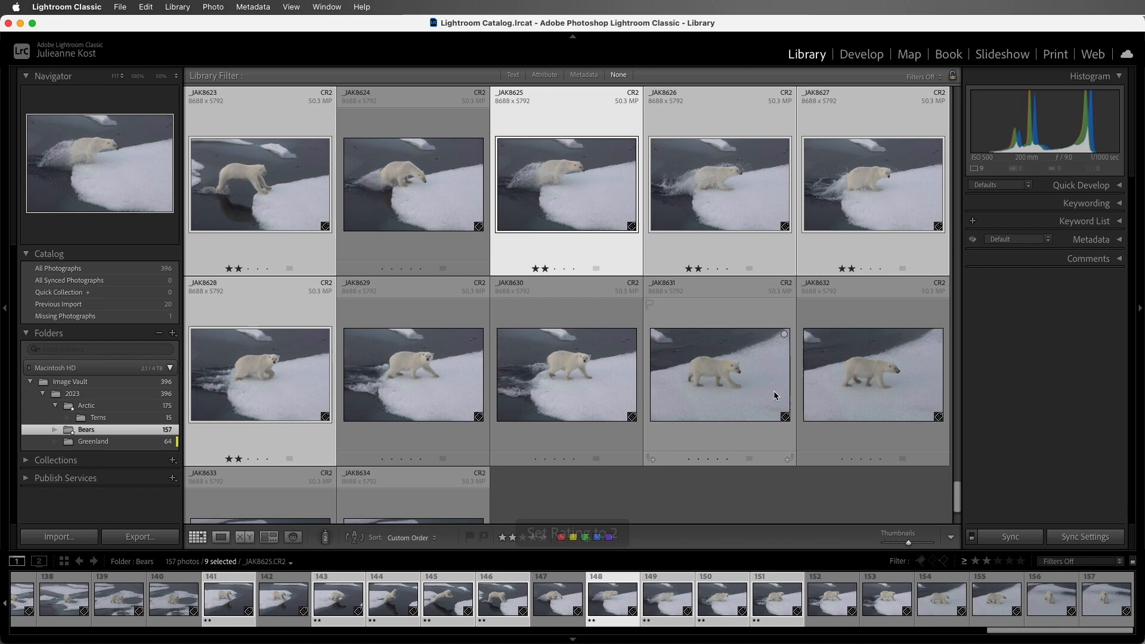